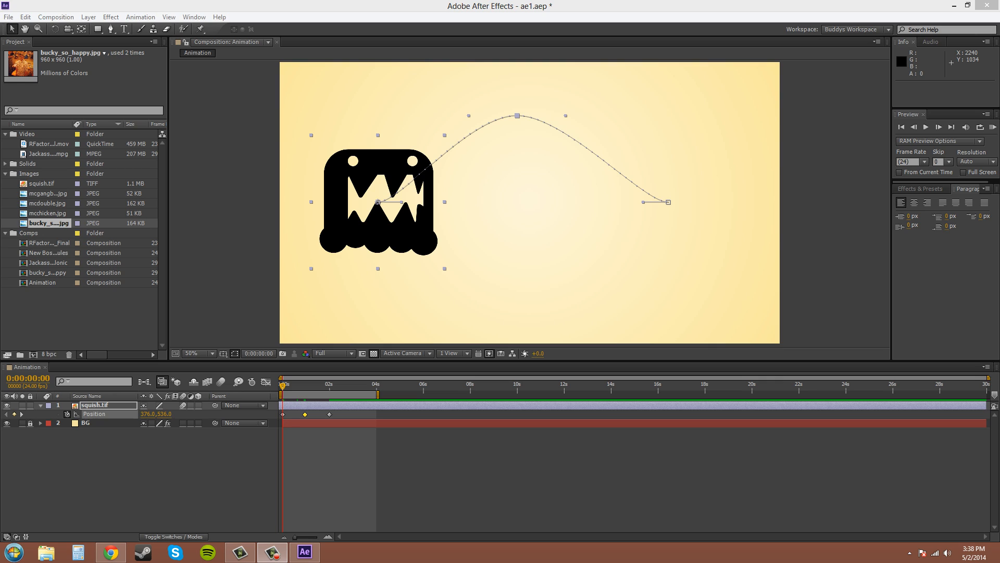
mouse_move(962, 374)
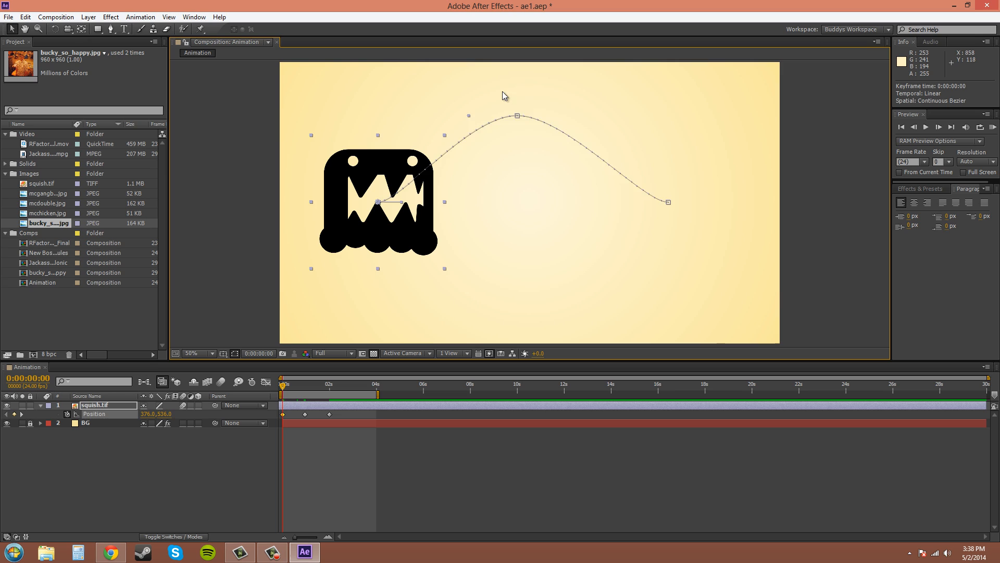
mouse_move(530, 129)
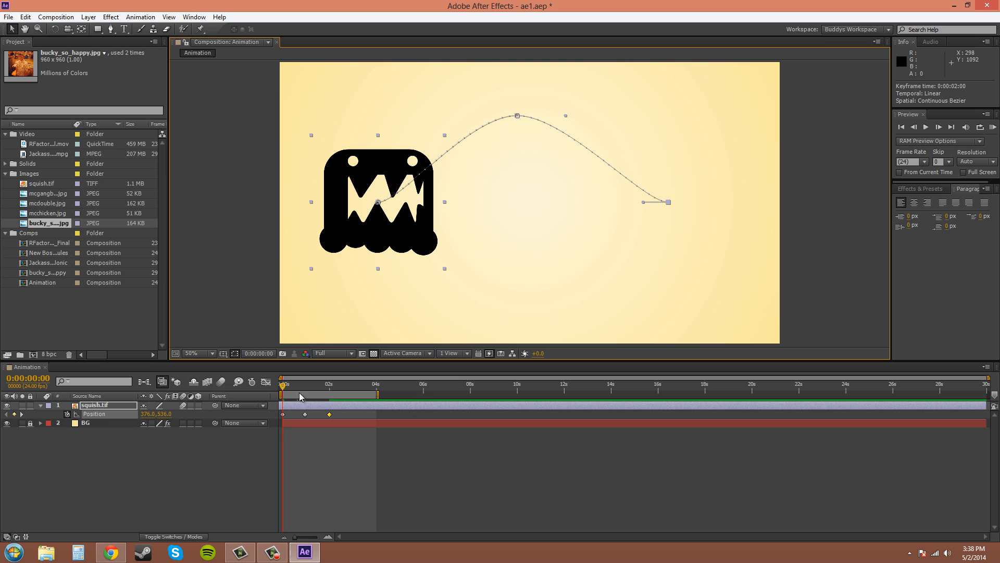
mouse_move(359, 400)
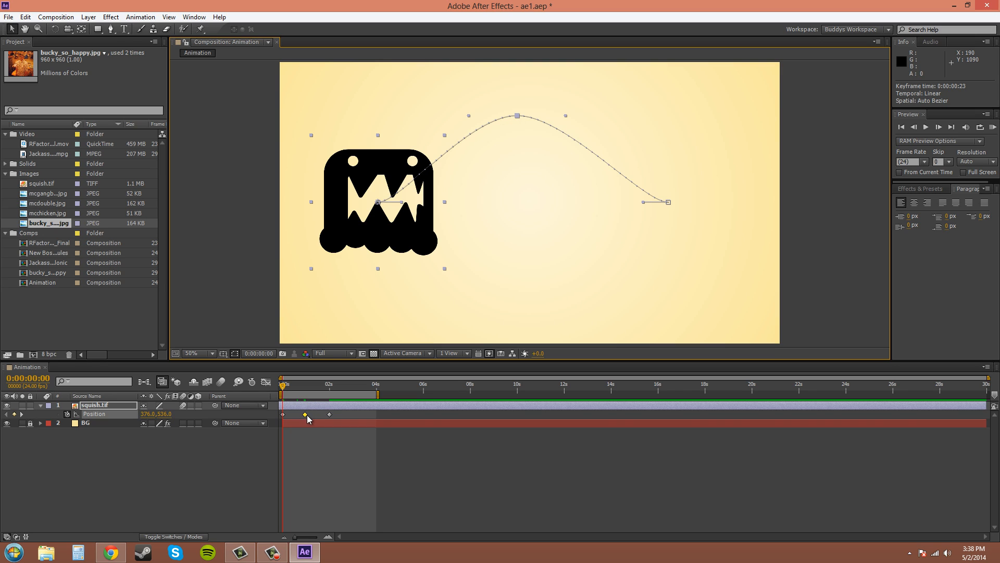
mouse_move(311, 417)
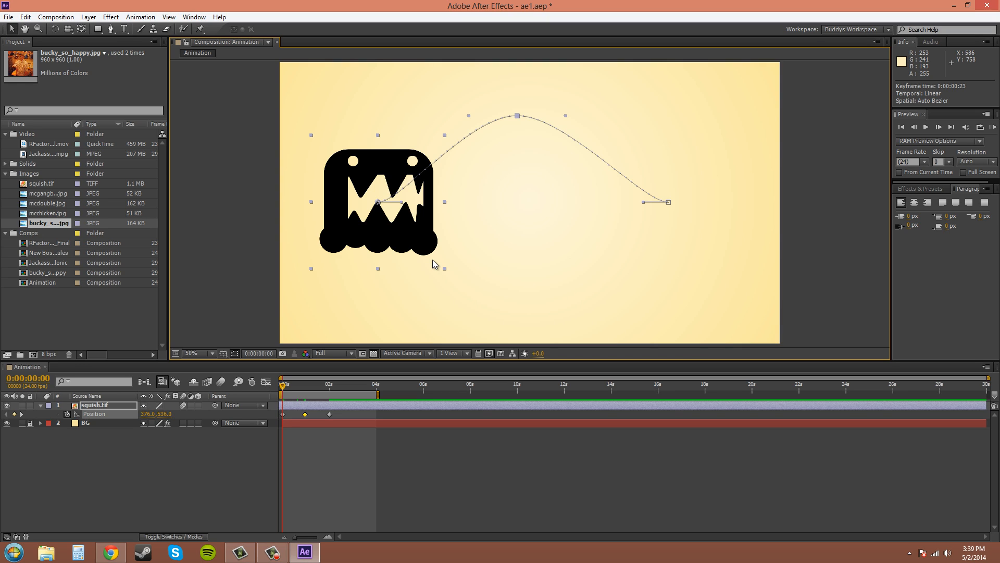
mouse_move(349, 340)
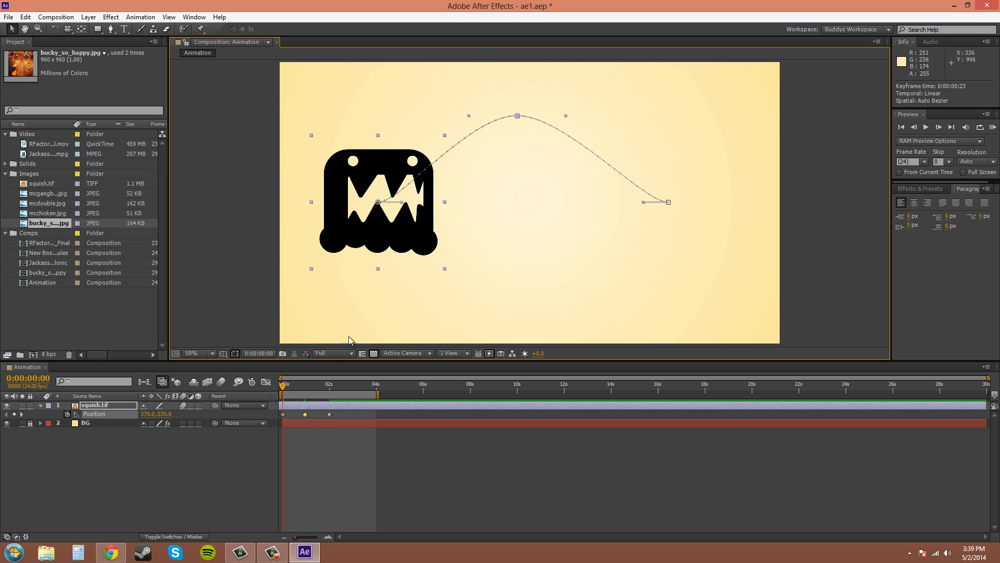
mouse_move(27, 41)
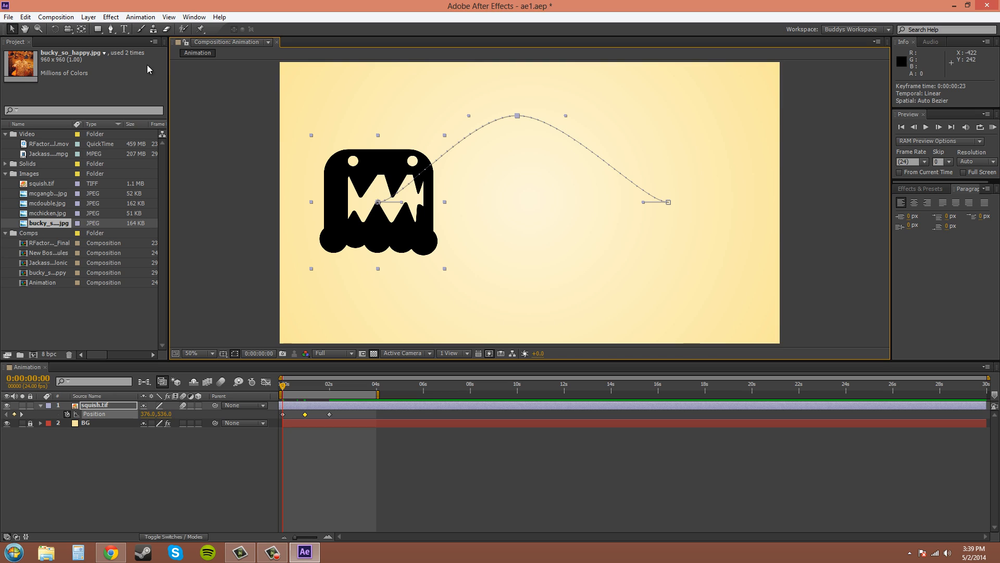
mouse_move(557, 196)
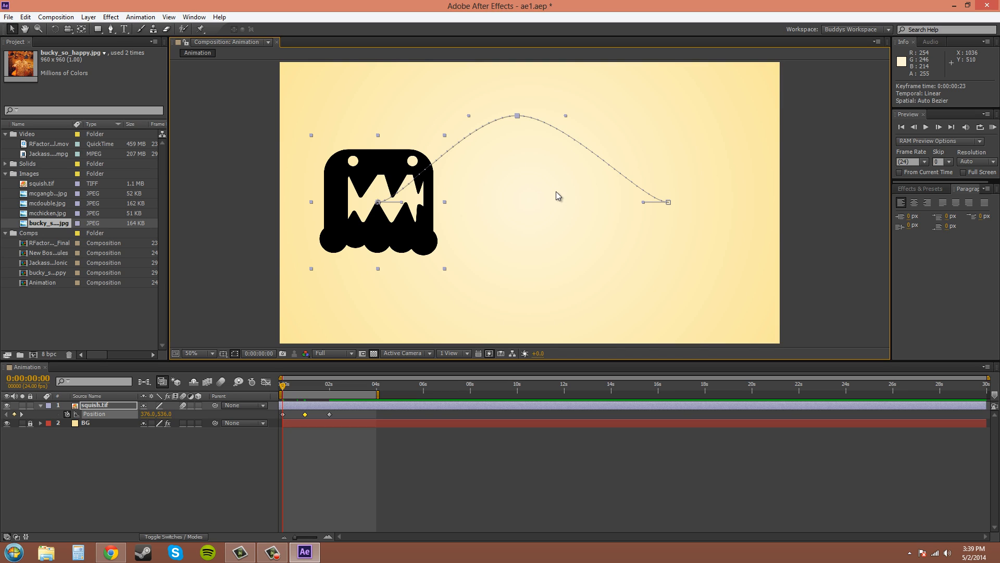
mouse_move(562, 192)
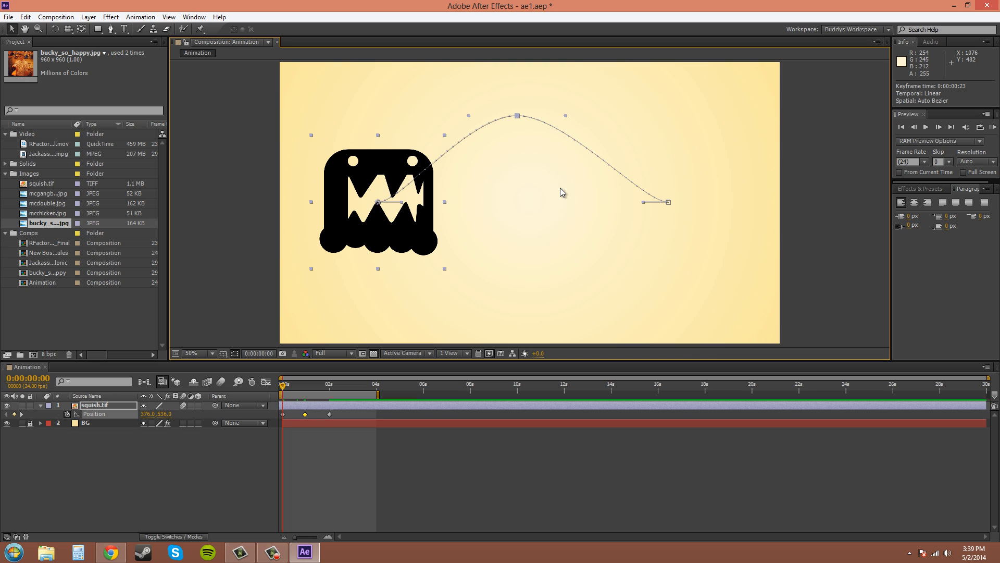
mouse_move(560, 194)
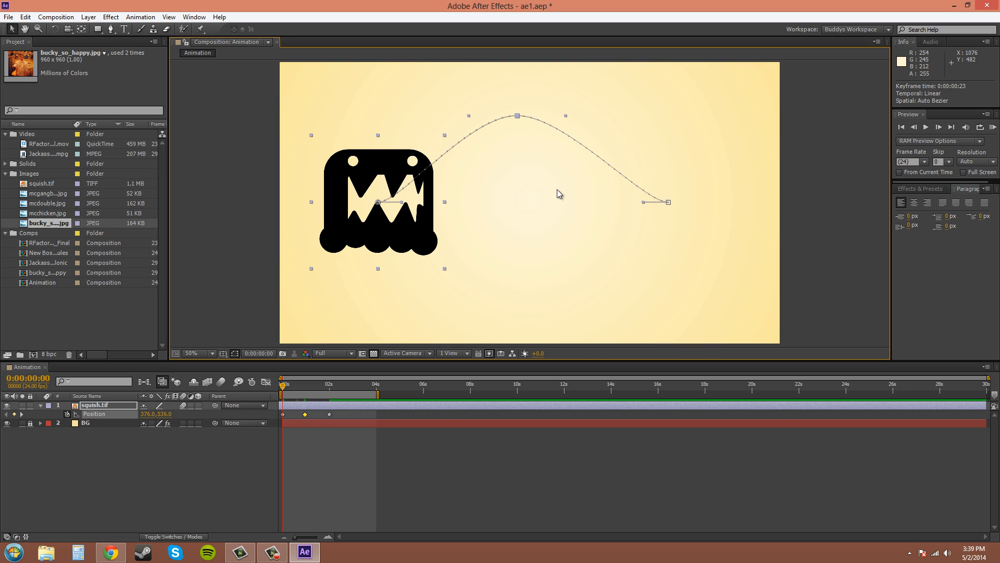
mouse_move(519, 170)
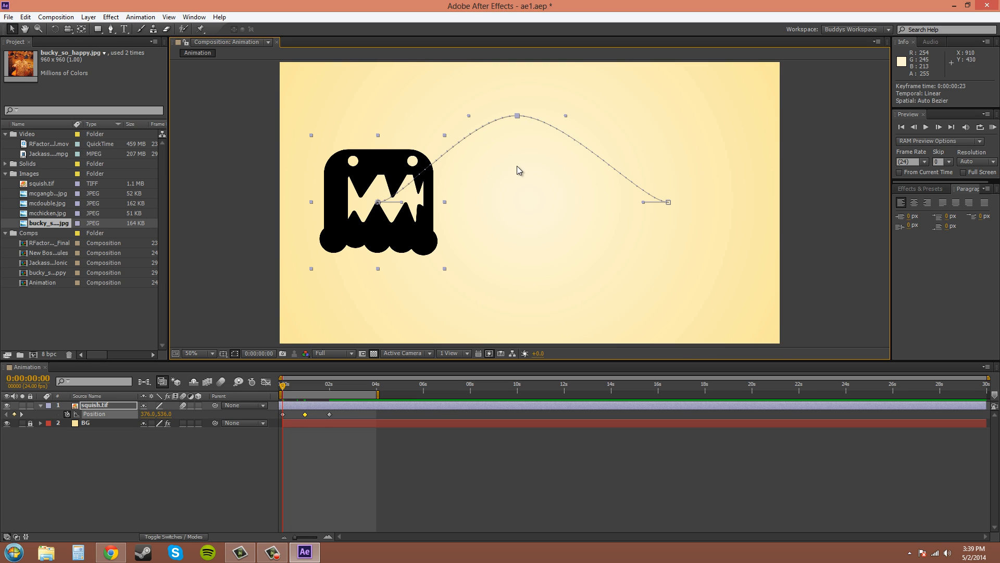
mouse_move(541, 176)
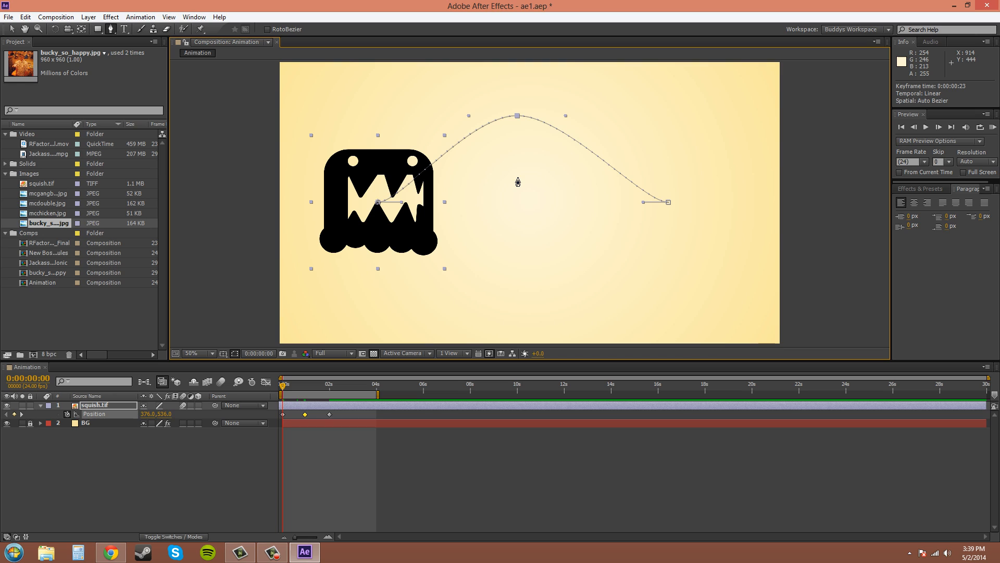
mouse_move(516, 182)
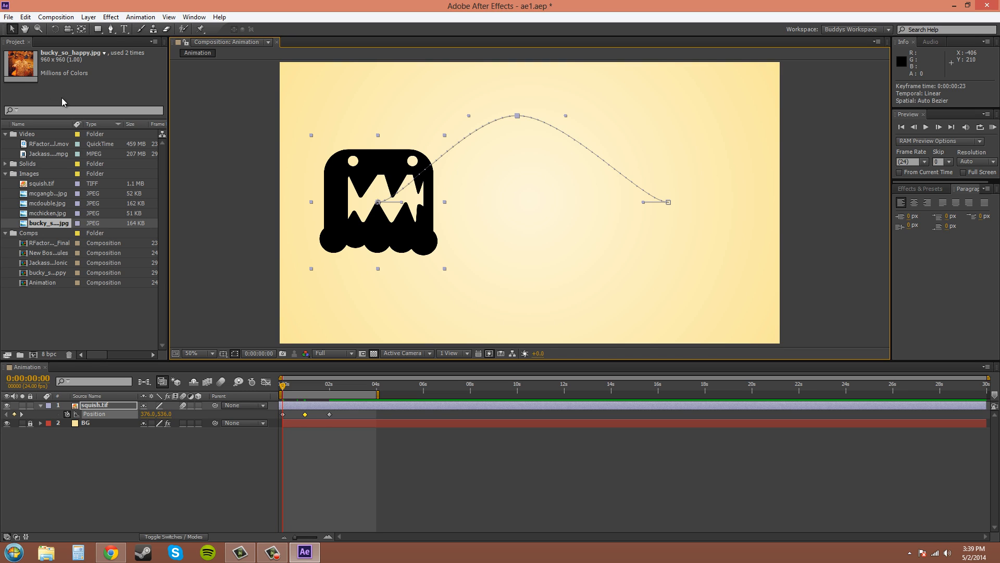
mouse_move(568, 202)
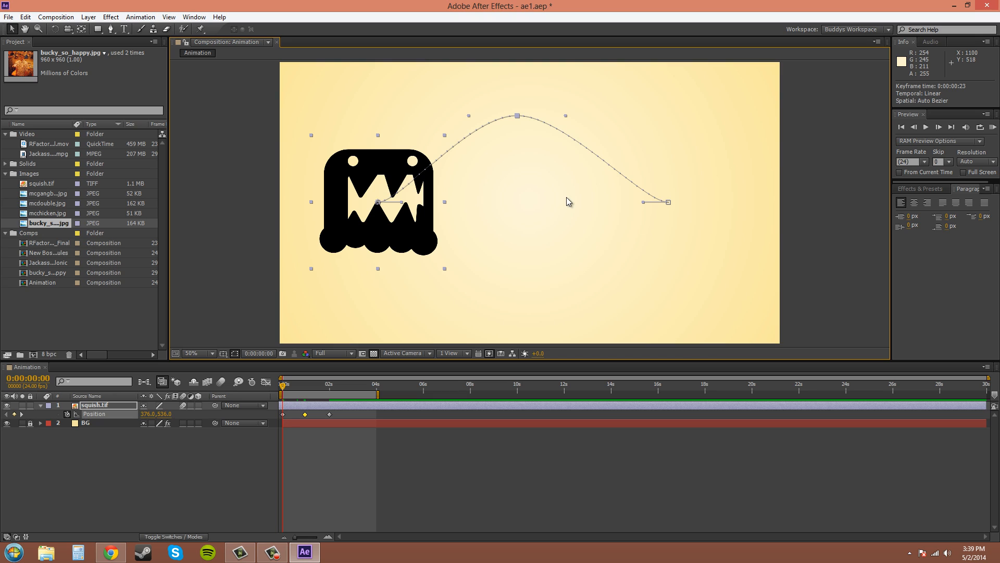
mouse_move(567, 201)
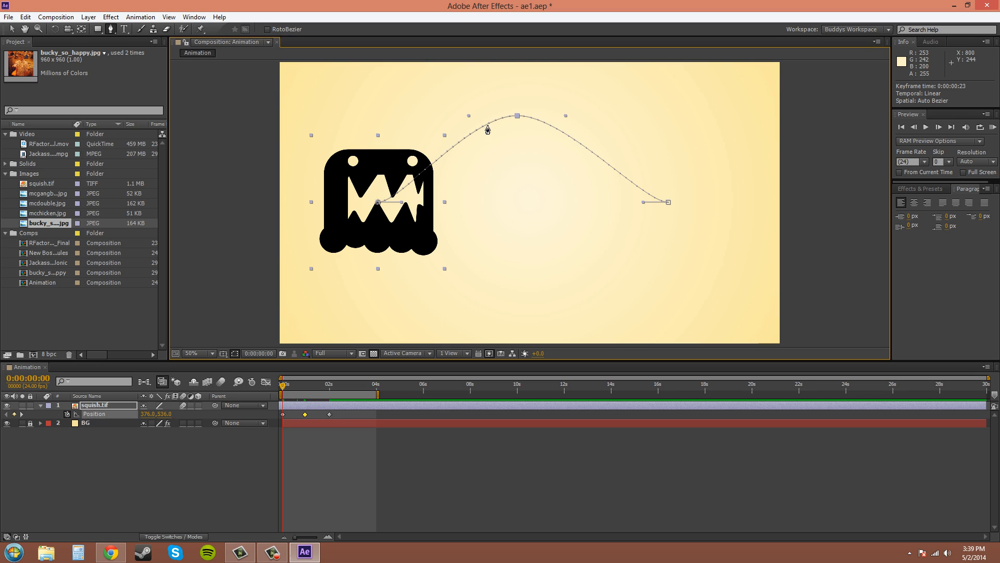
mouse_move(509, 107)
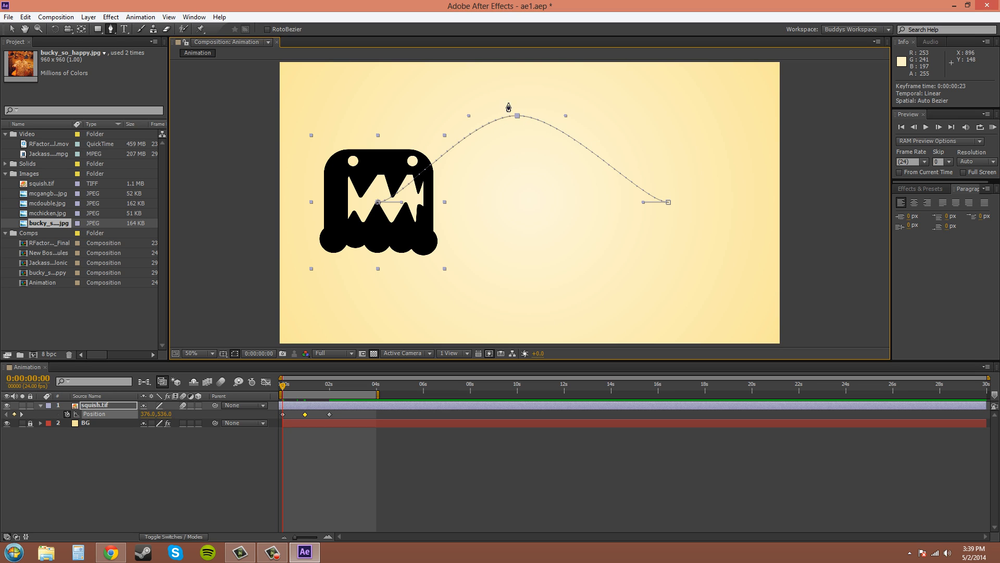
mouse_move(536, 156)
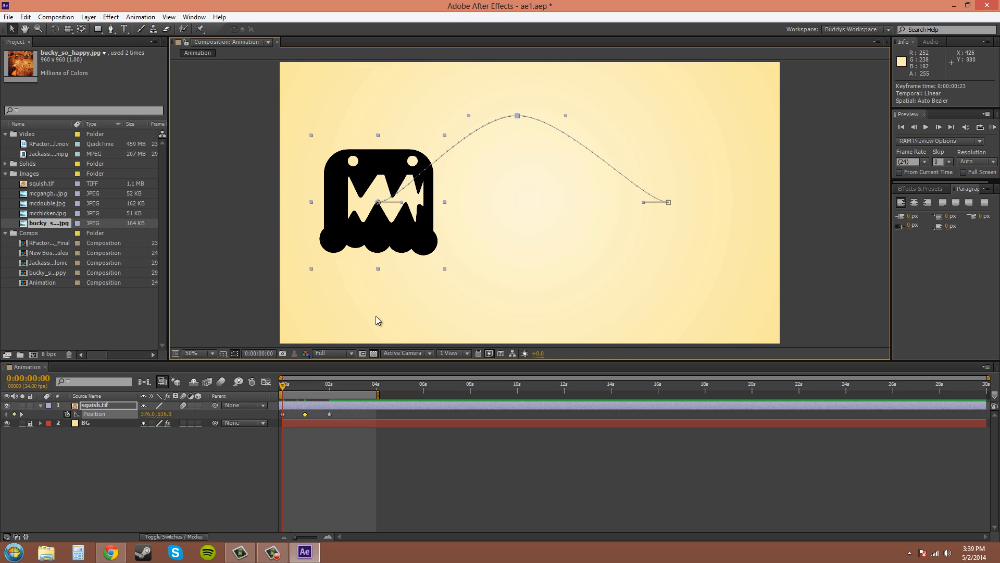
mouse_move(283, 387)
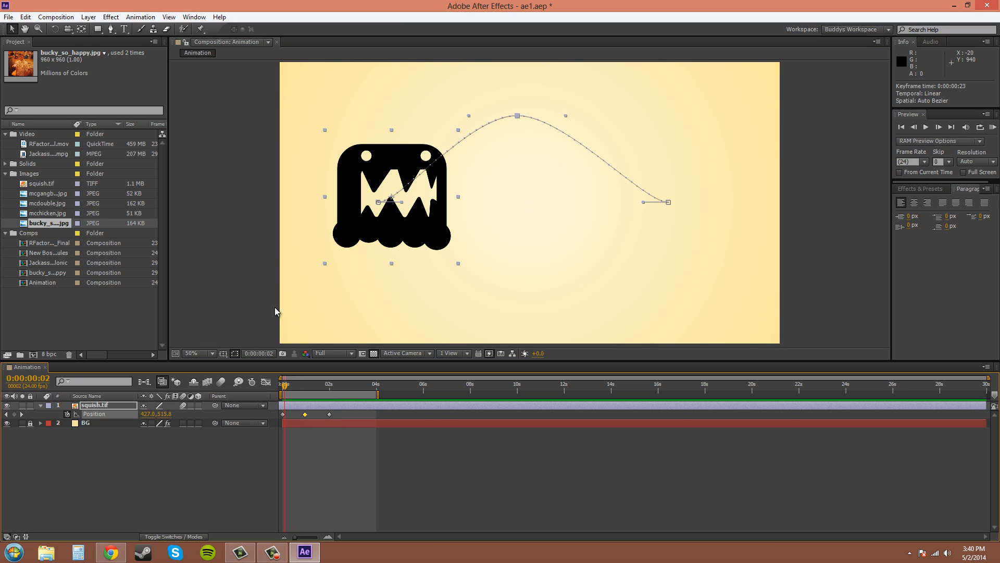
mouse_move(518, 123)
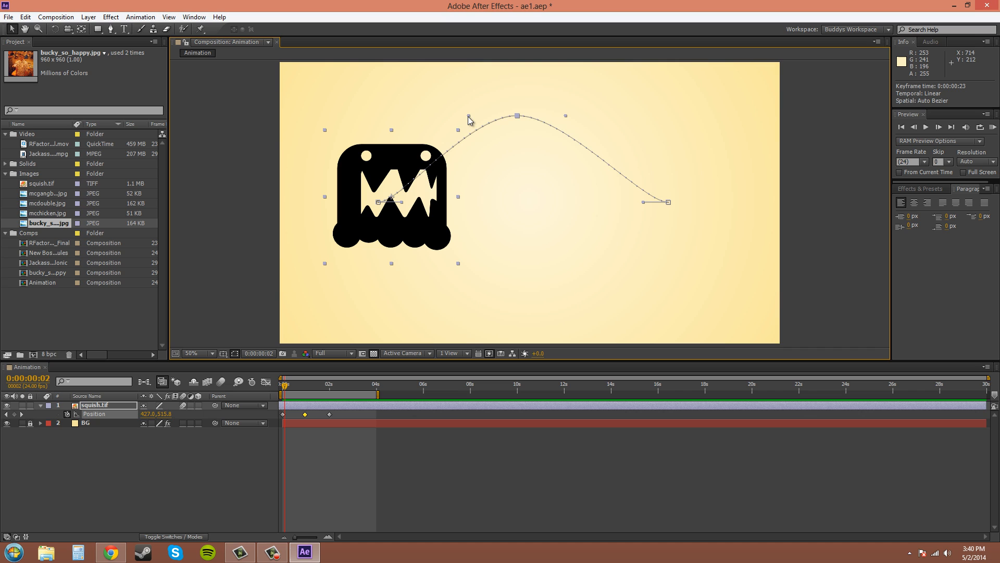
Drag the top keyframe's Bezier direction handles to bend the arc near its peak
drag(470, 121, 466, 124)
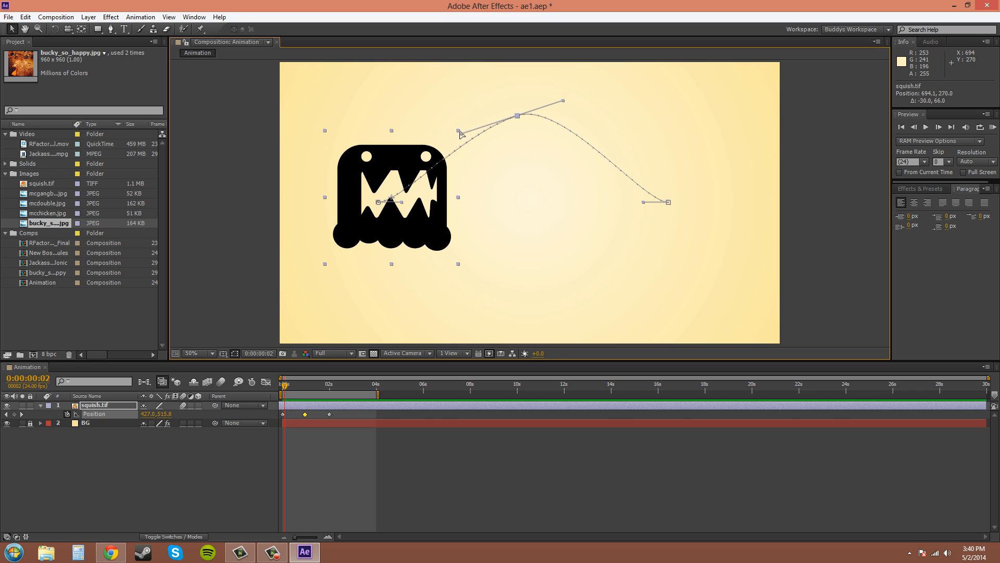
drag(562, 101, 565, 116)
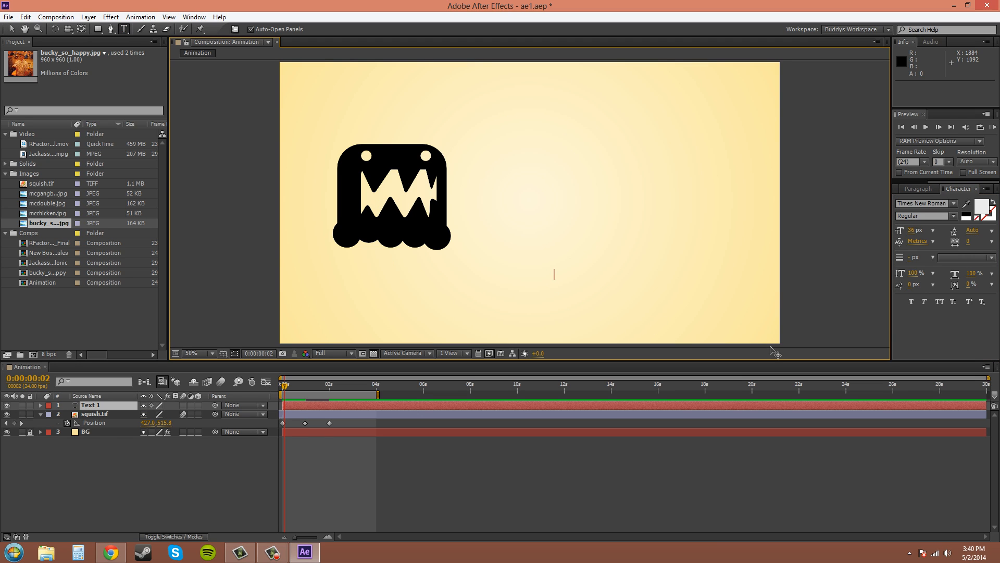
mouse_move(757, 345)
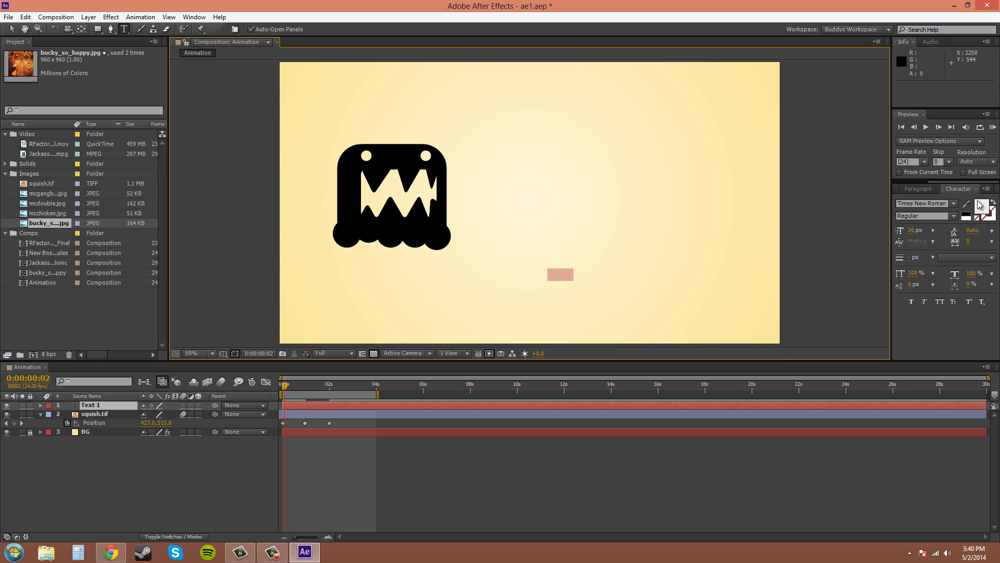
Set the text fill colour to black (000000) in the Character panel's colour picker
click(985, 203)
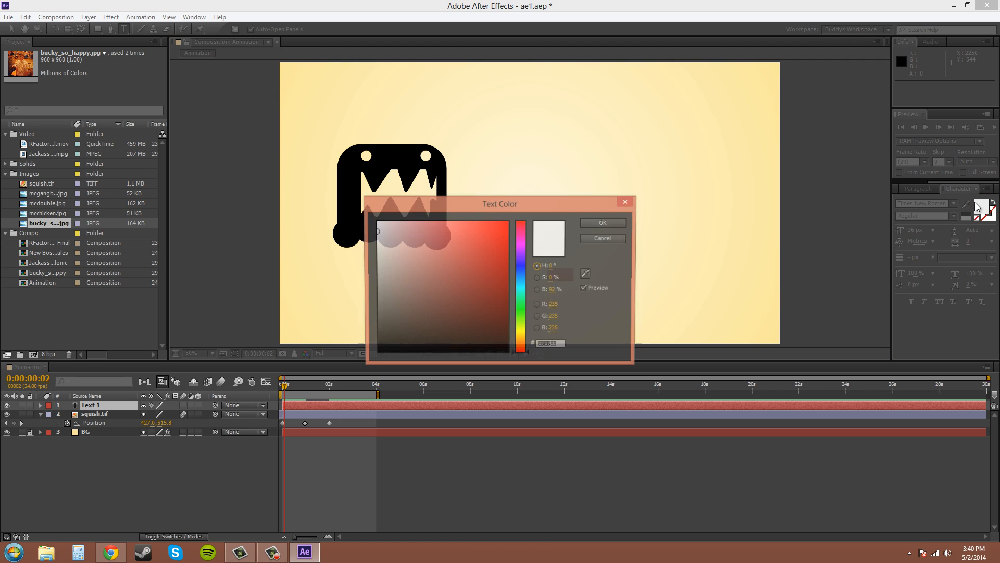
click(378, 349)
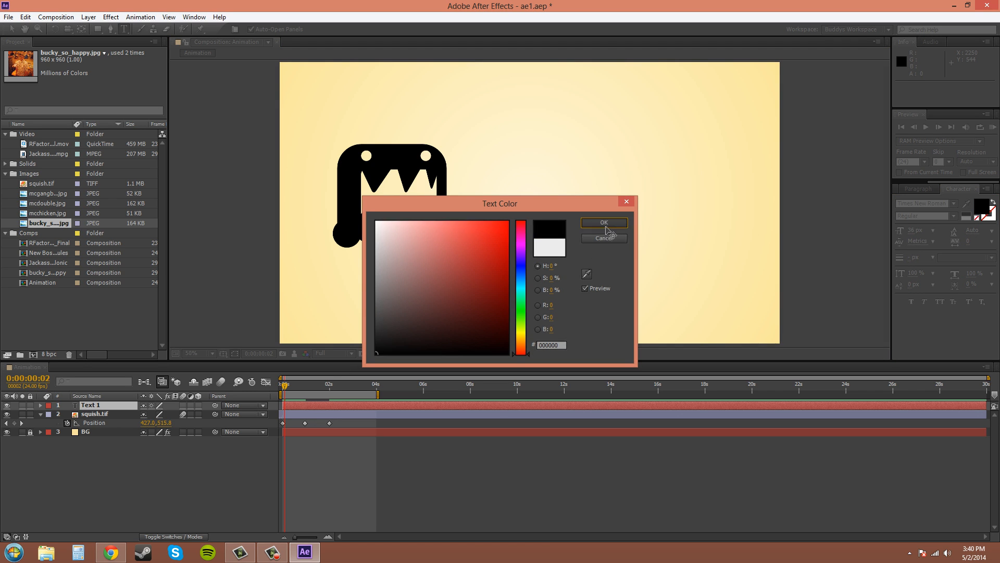
click(604, 223)
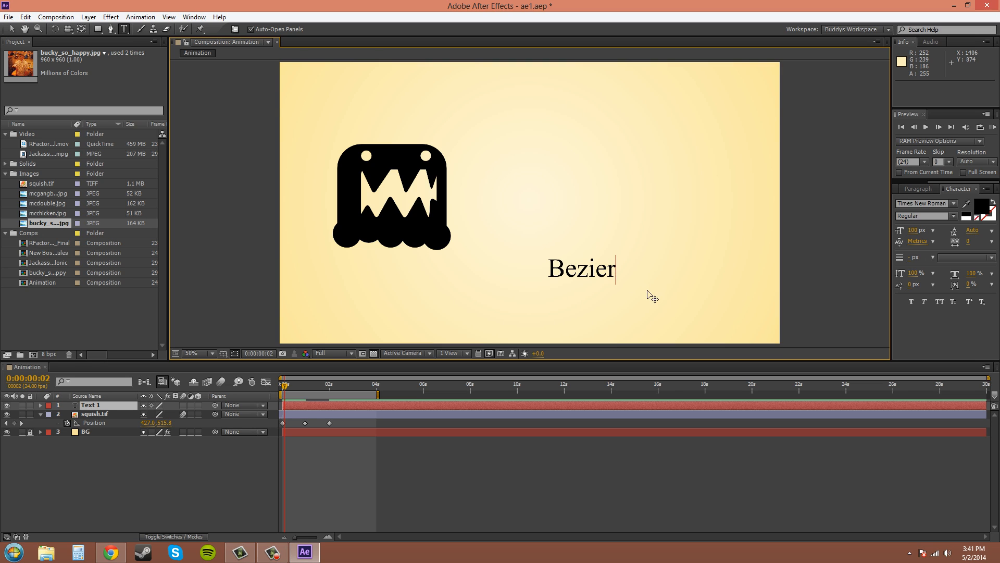
mouse_move(201, 269)
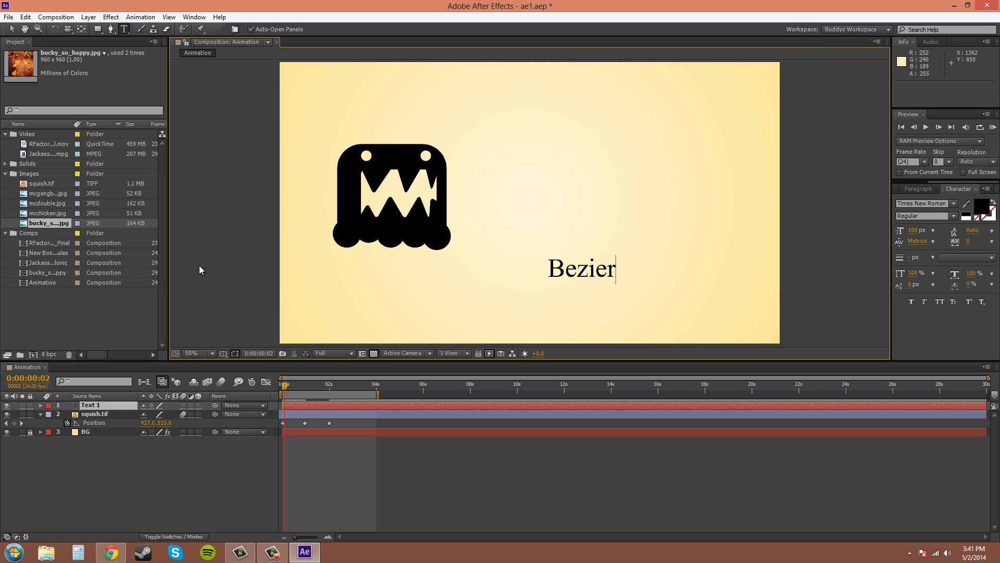
With the Selection tool, select the squish.tif Position property to reveal its motion path
click(11, 31)
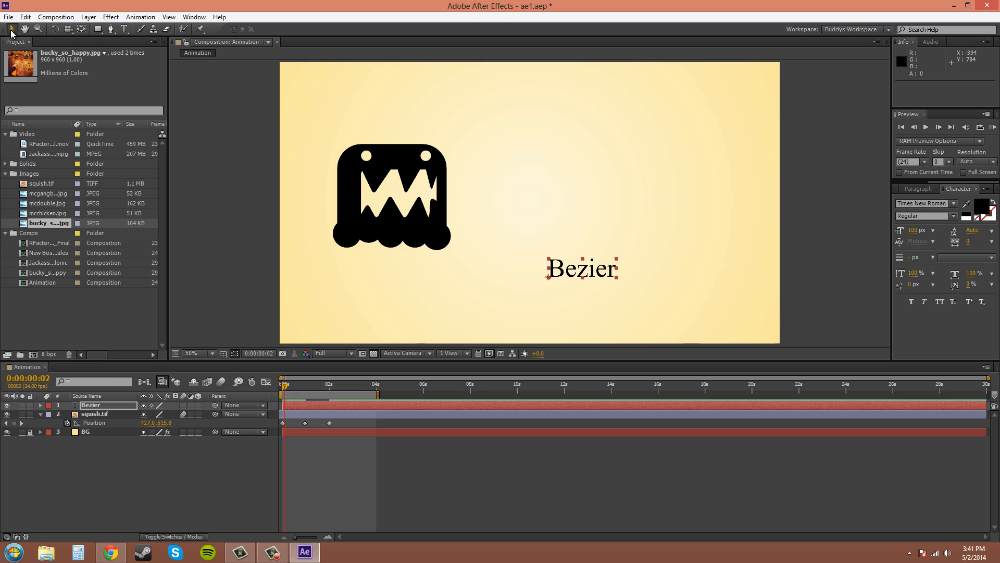
click(92, 405)
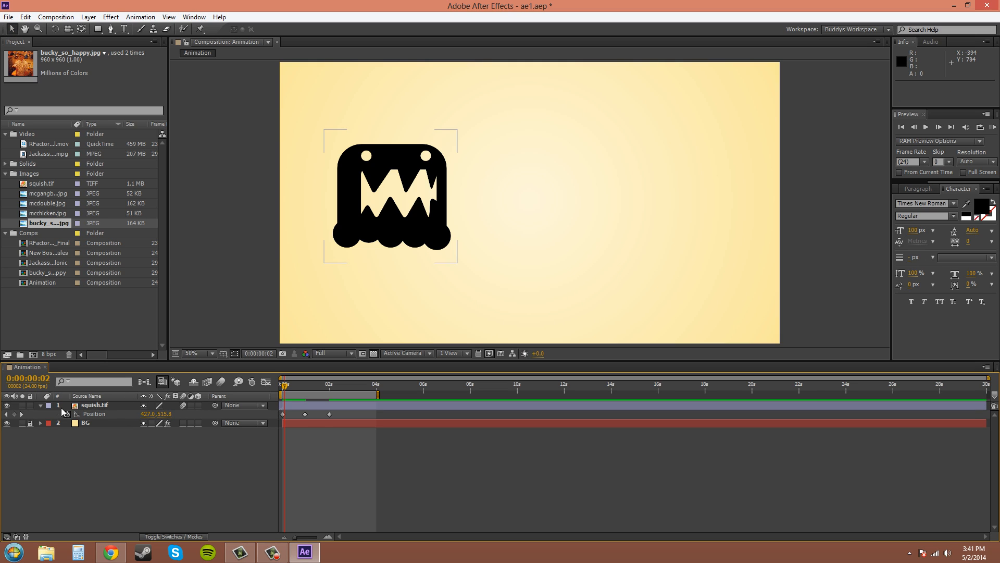
click(95, 406)
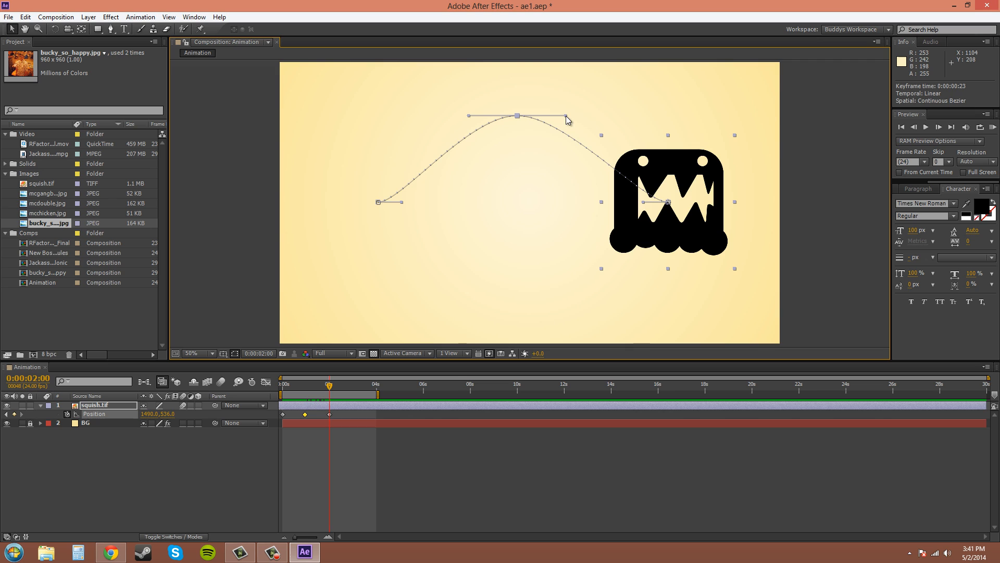
Swing the middle keyframe's continuous Bezier handle up, down and level again, rotating both sides together
drag(567, 120, 560, 97)
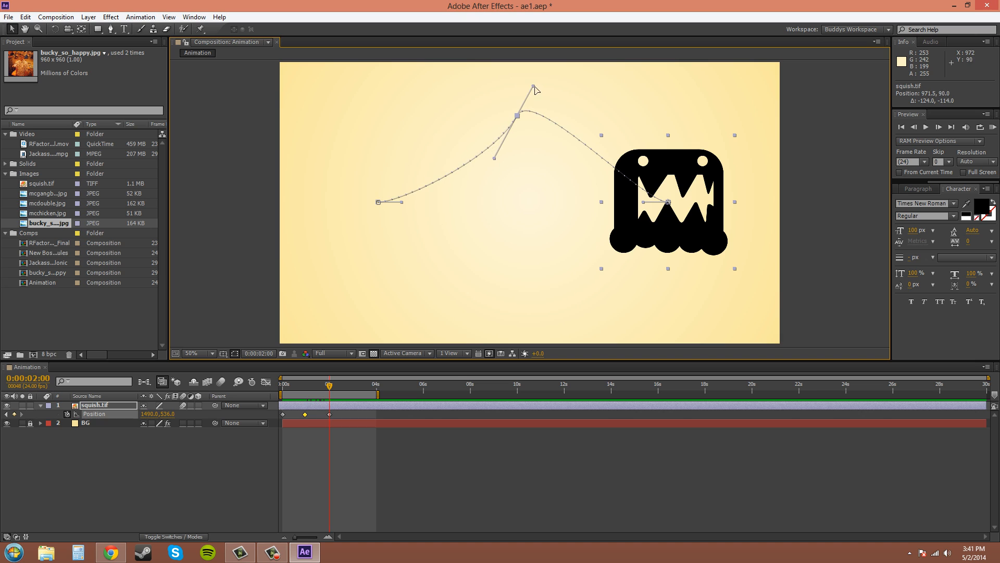
drag(534, 88, 543, 141)
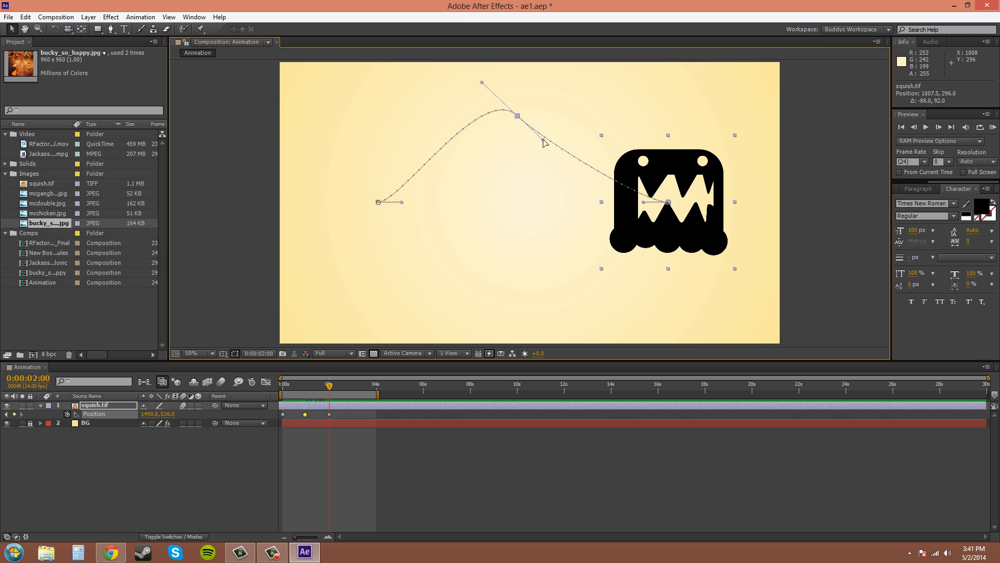
drag(544, 143, 554, 137)
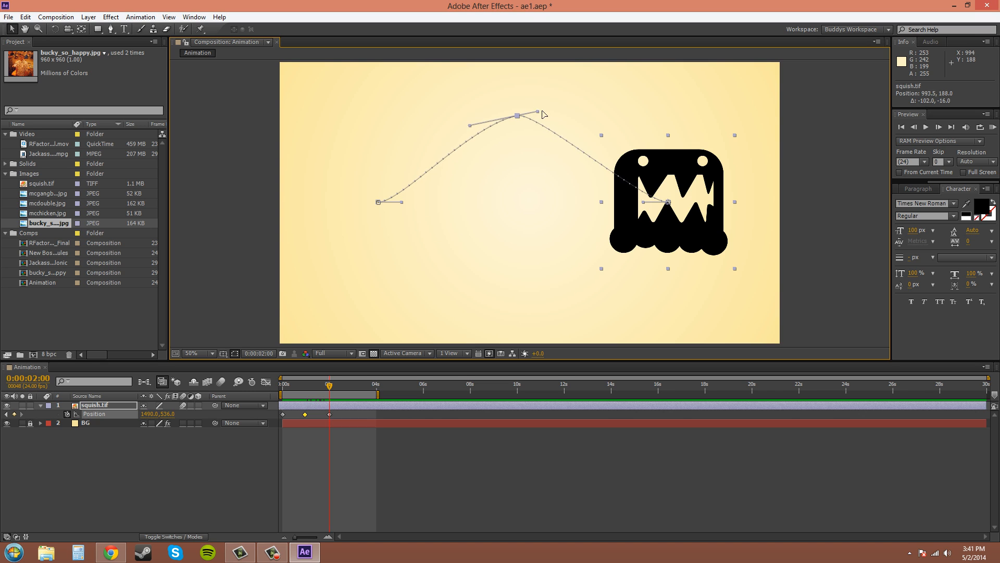
drag(542, 114, 566, 120)
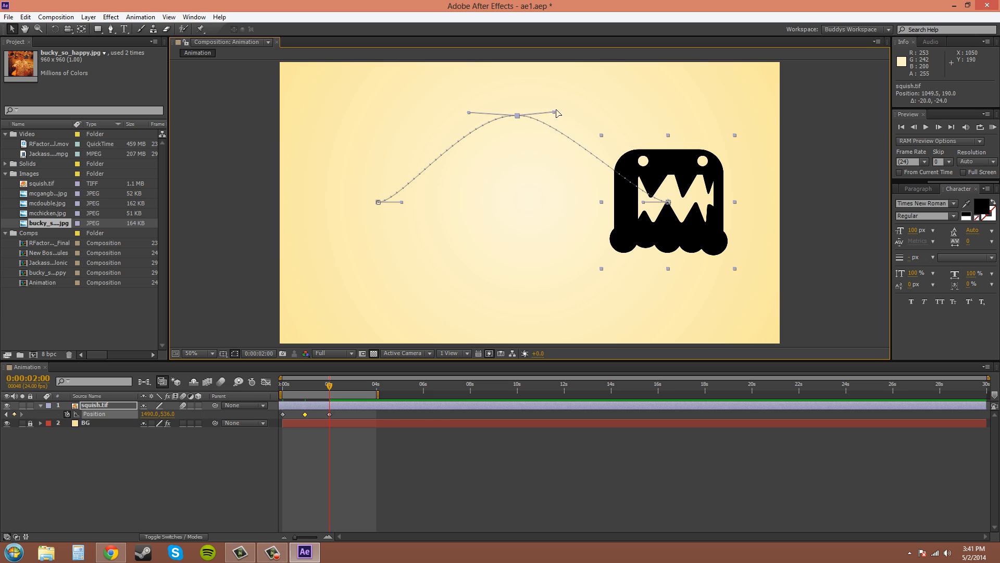
drag(553, 113, 534, 91)
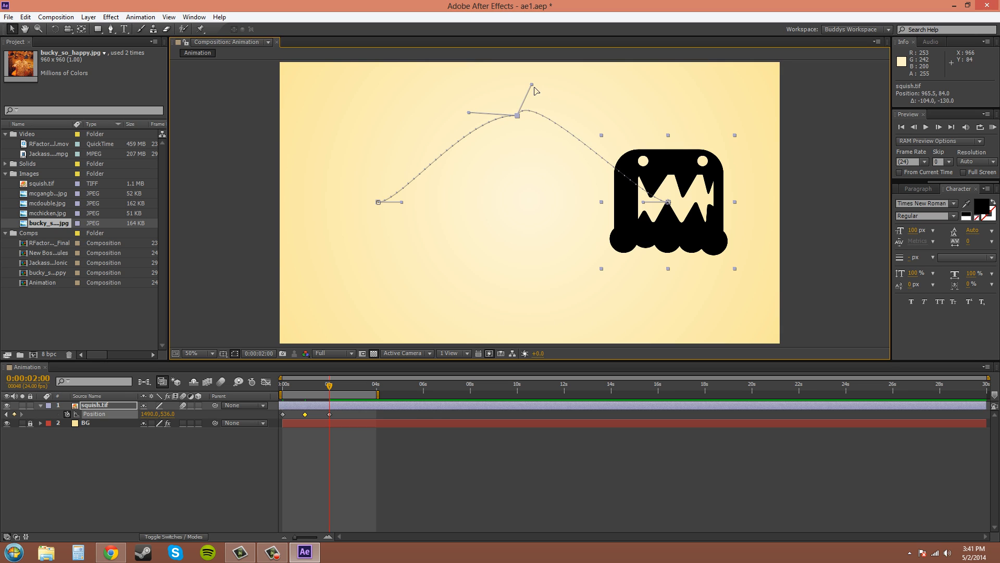
drag(531, 85, 538, 145)
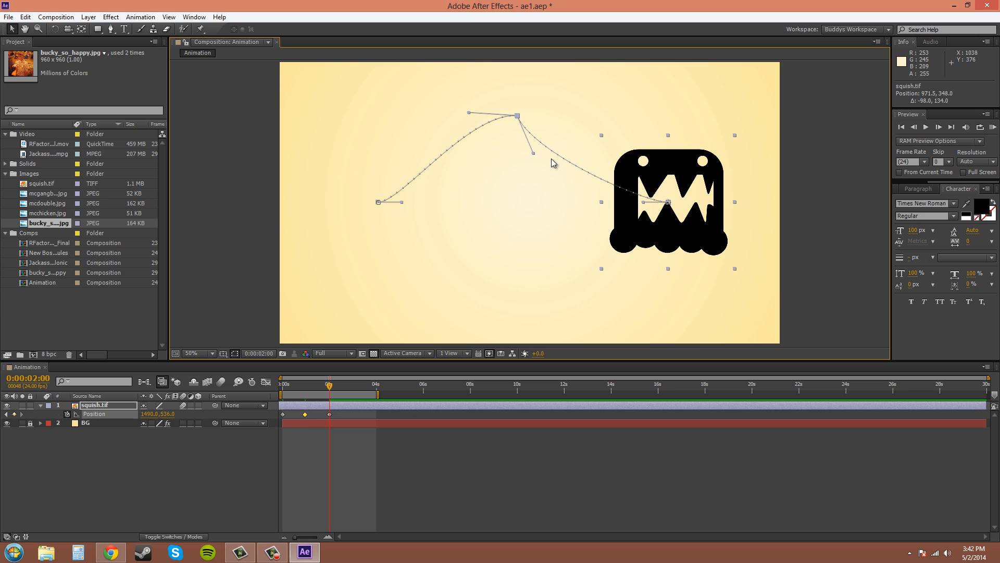
mouse_move(532, 157)
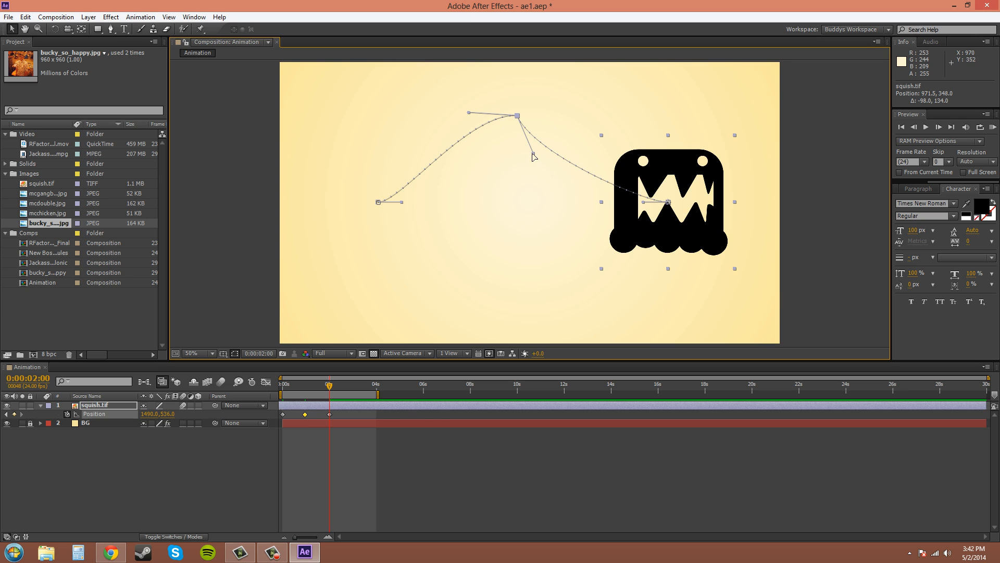
drag(534, 158, 561, 122)
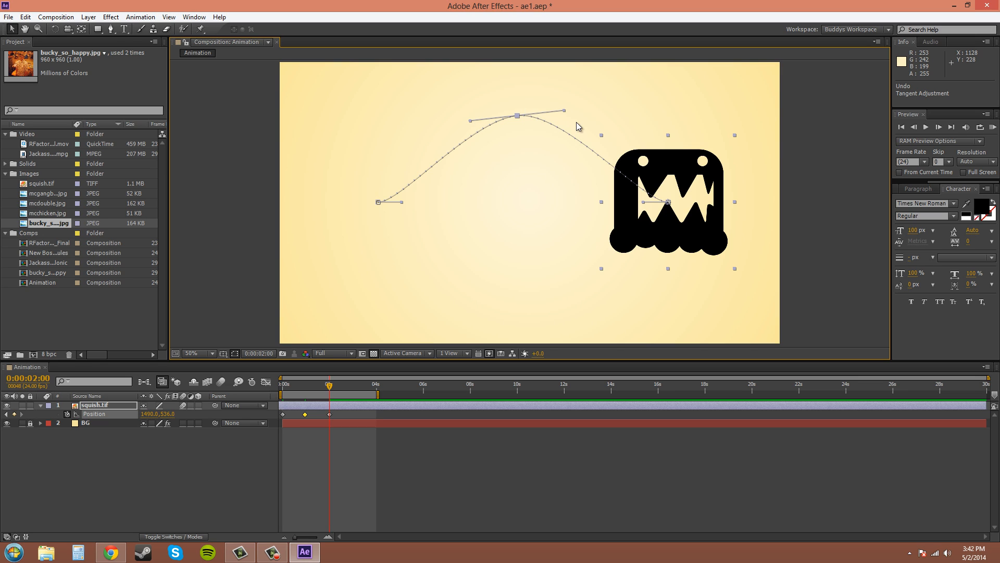
mouse_move(604, 161)
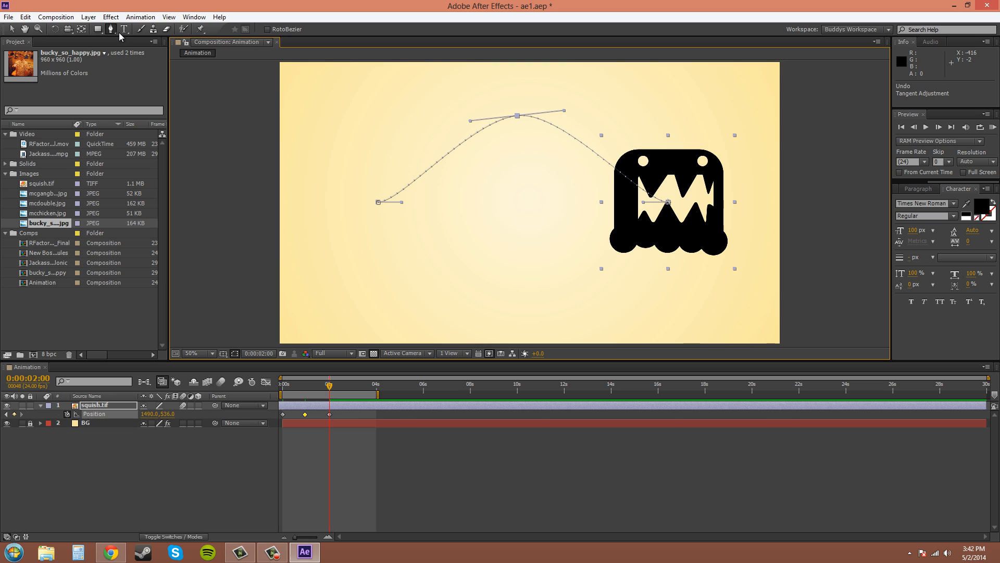
Use the Convert Vertex tool to drag one top-keyframe handle away independently, breaking the pair
click(125, 29)
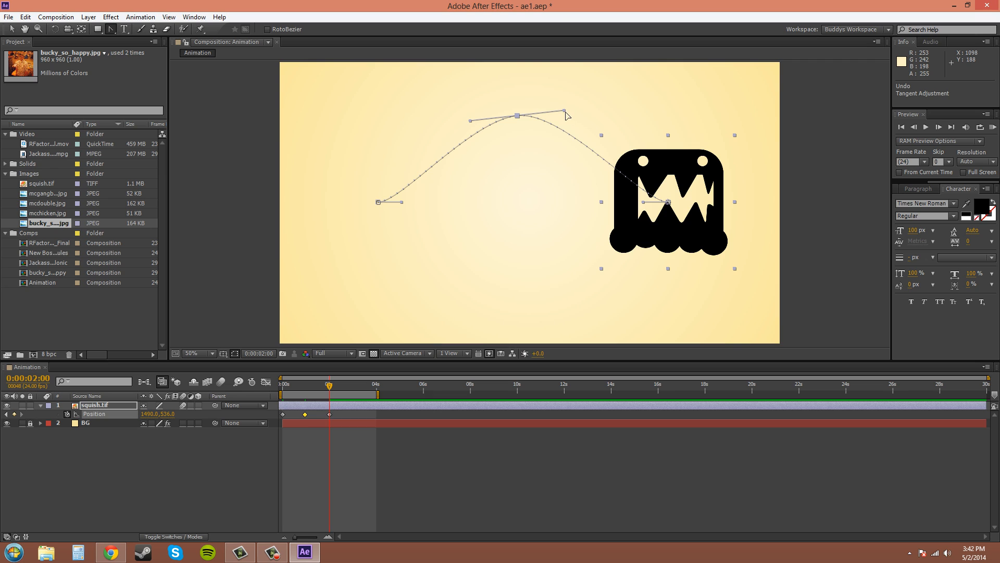
drag(565, 115, 535, 76)
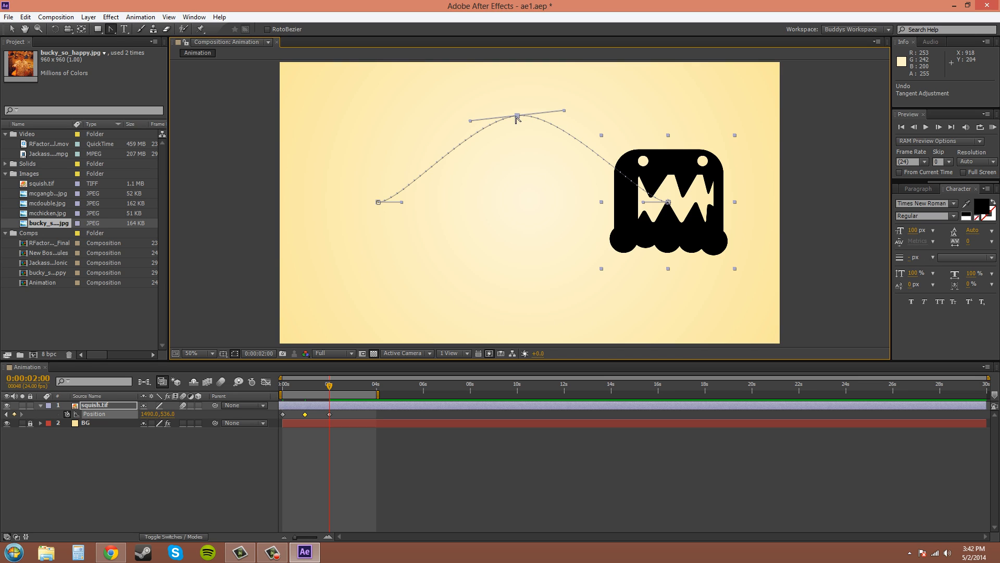
mouse_move(528, 128)
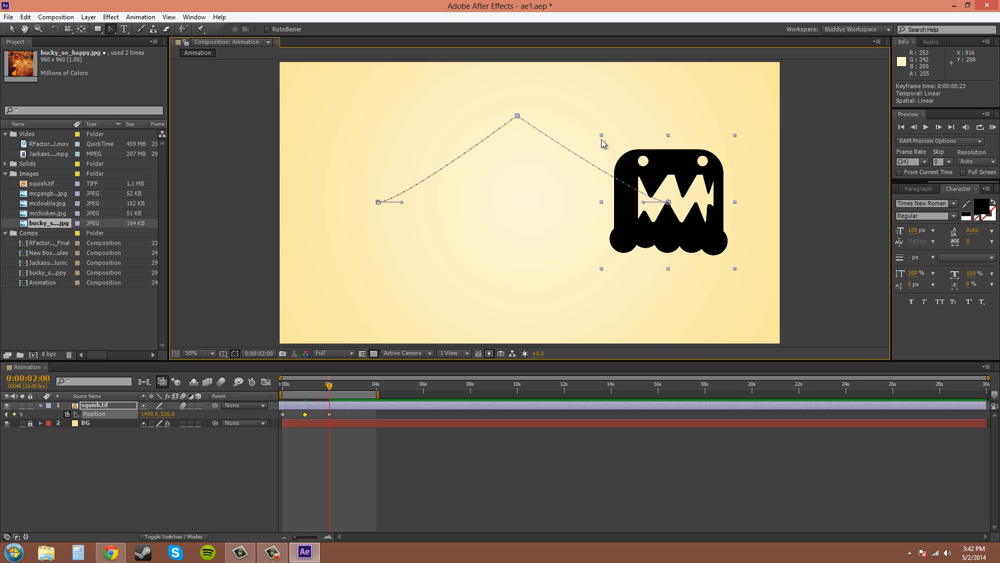
mouse_move(610, 281)
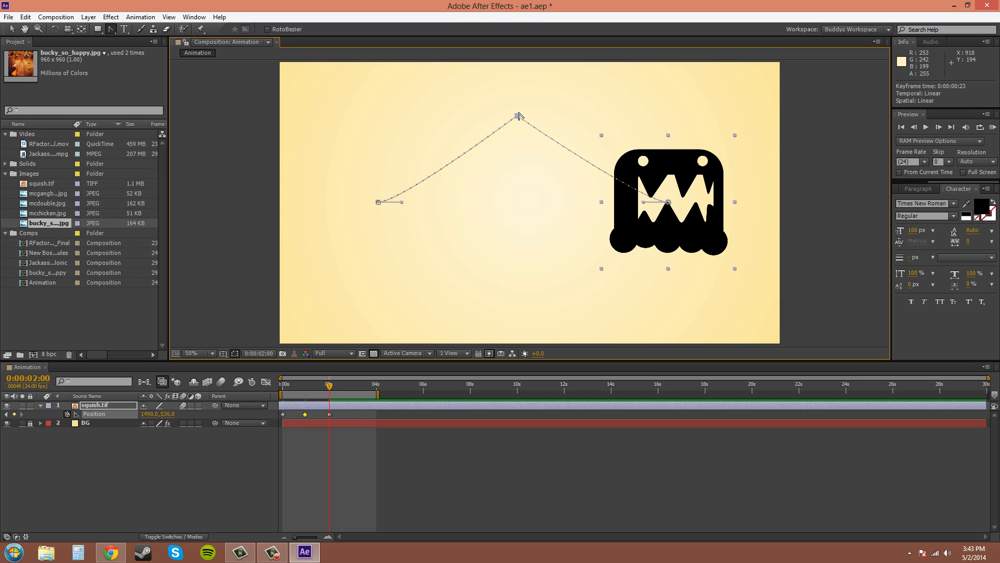
mouse_move(518, 118)
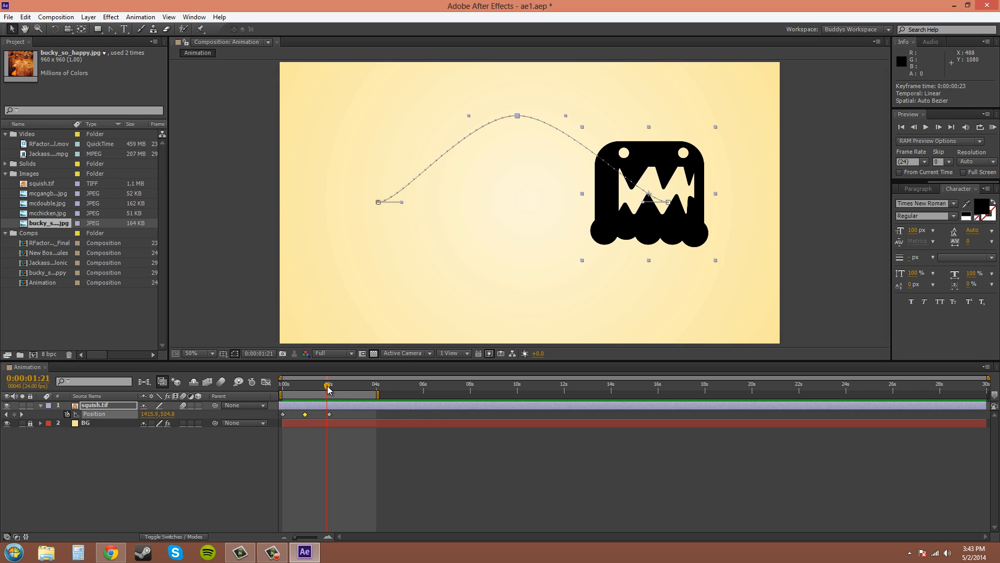
Scrub the timeline to preview the monster on its auto-Bezier arc, then ready the vertex tool
drag(328, 384, 313, 385)
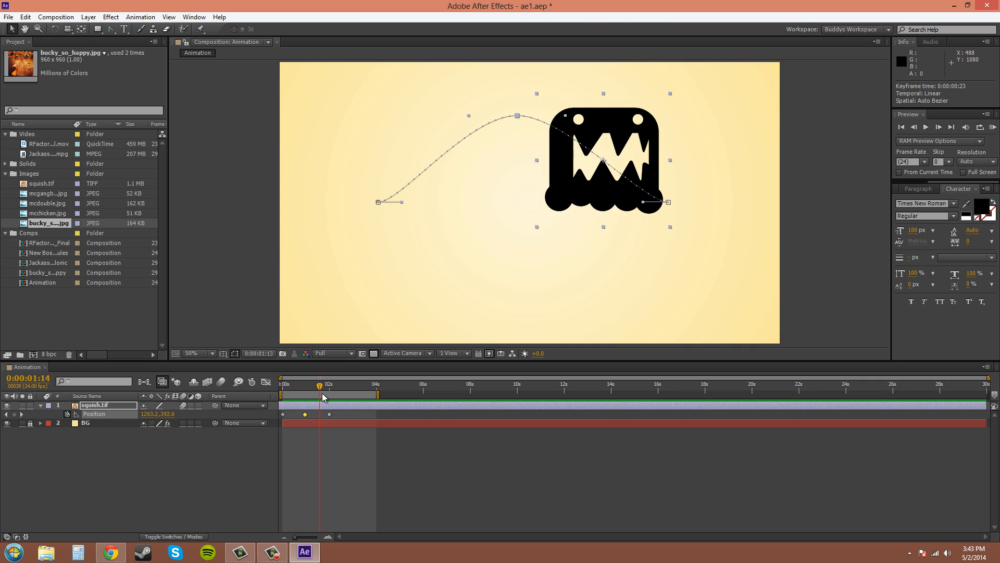
key(Right)
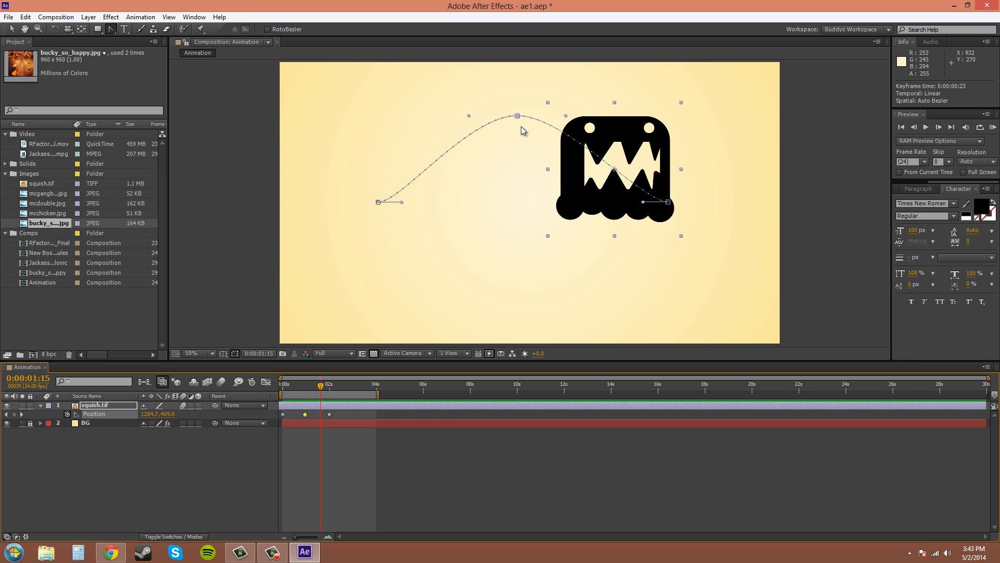
mouse_move(411, 204)
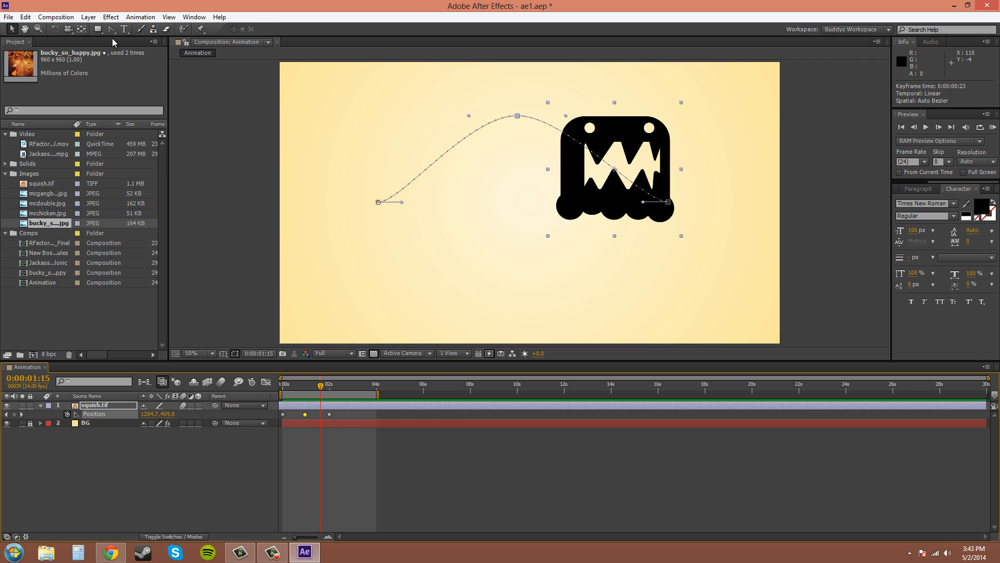
click(140, 29)
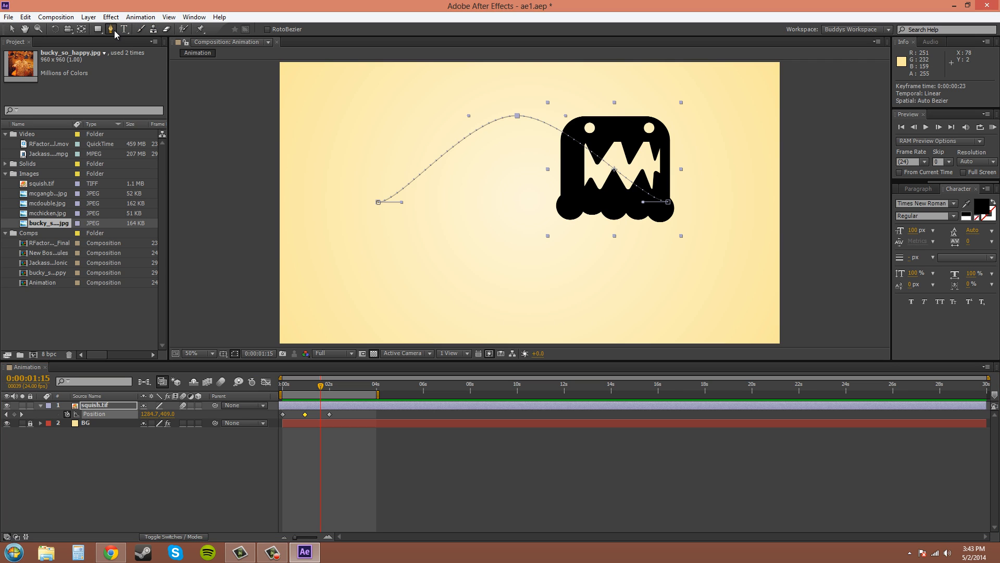
click(110, 29)
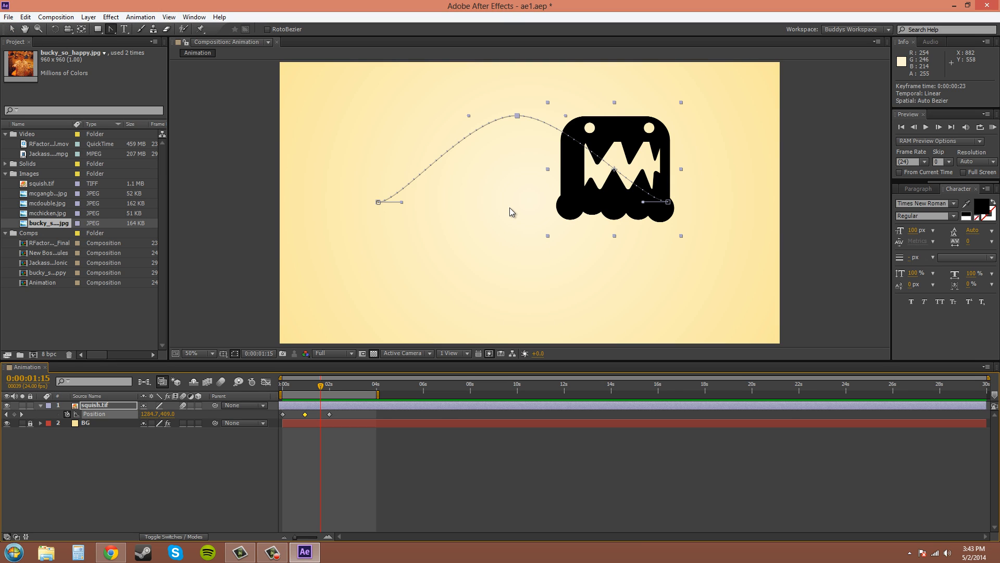
mouse_move(445, 194)
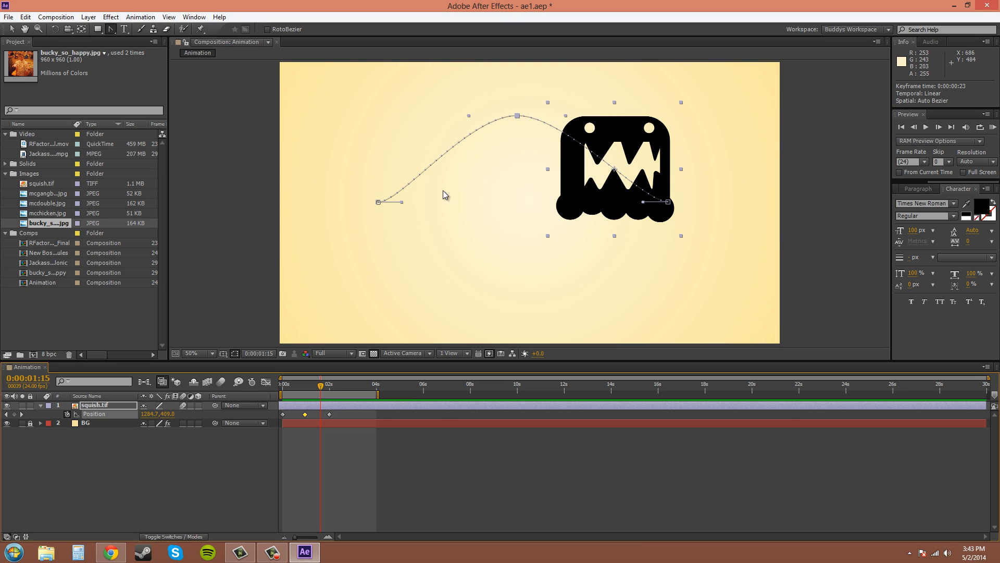
mouse_move(513, 138)
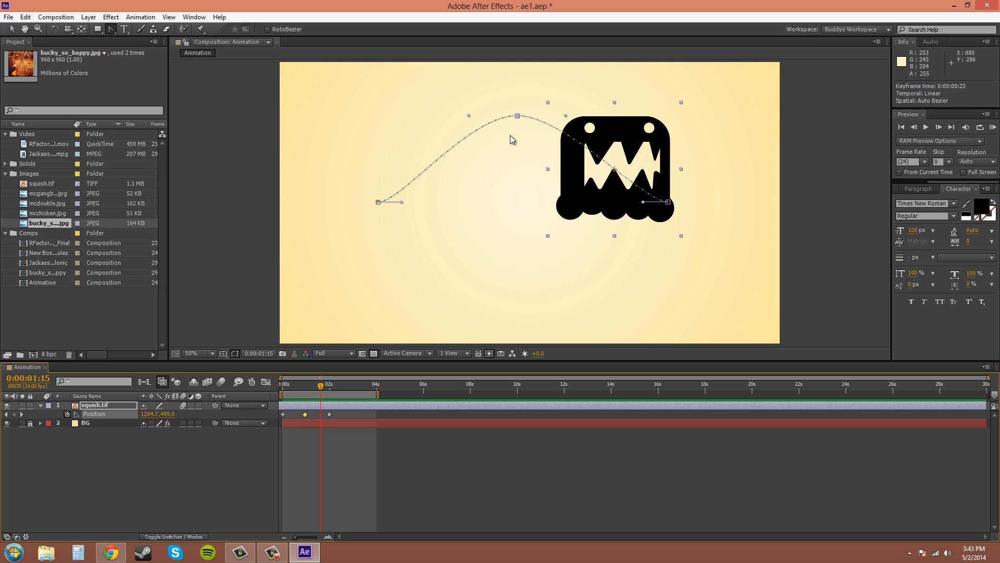
mouse_move(519, 118)
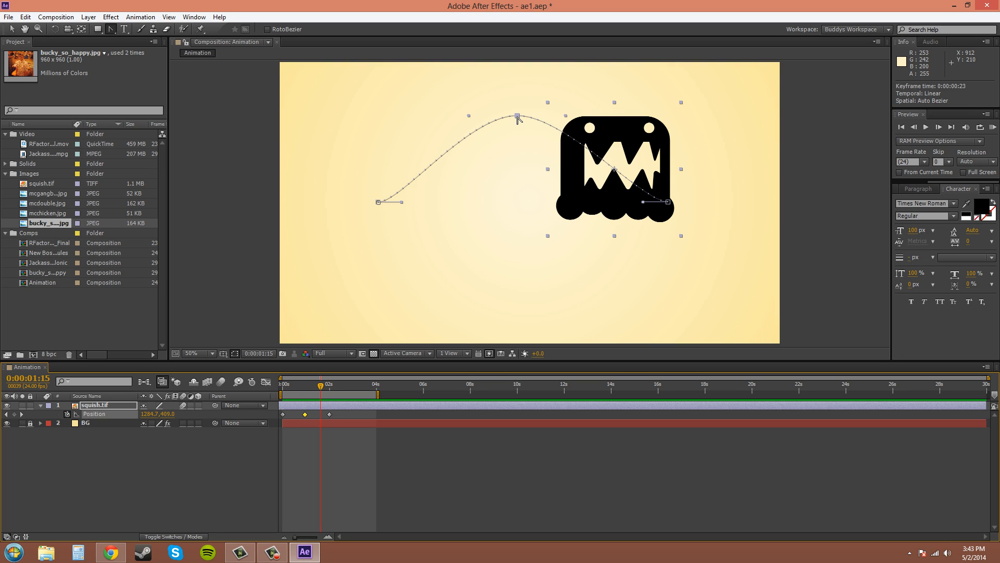